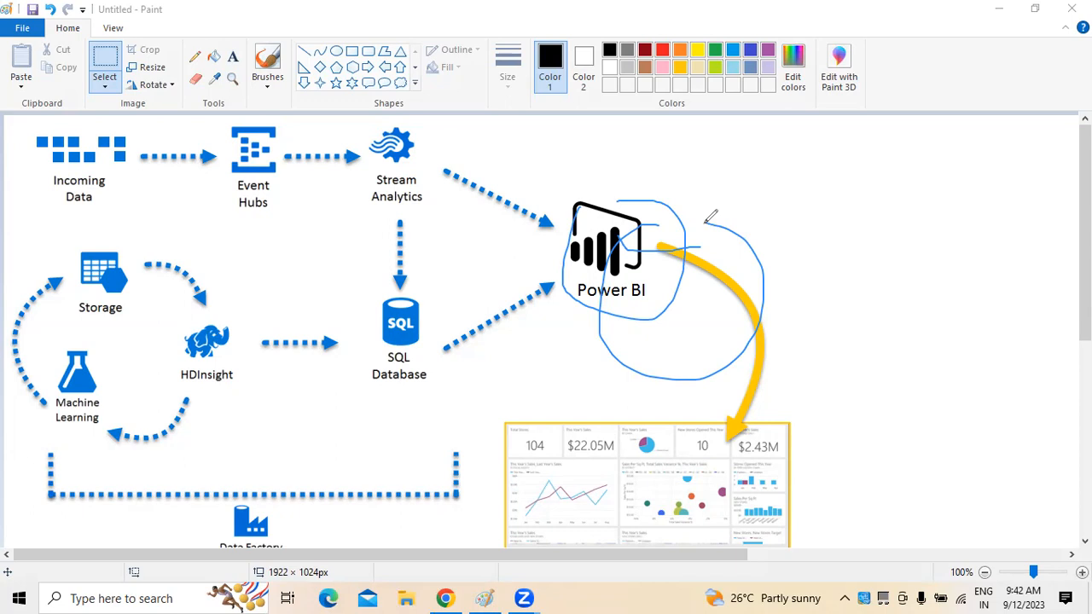
pyautogui.moveTo(700, 225)
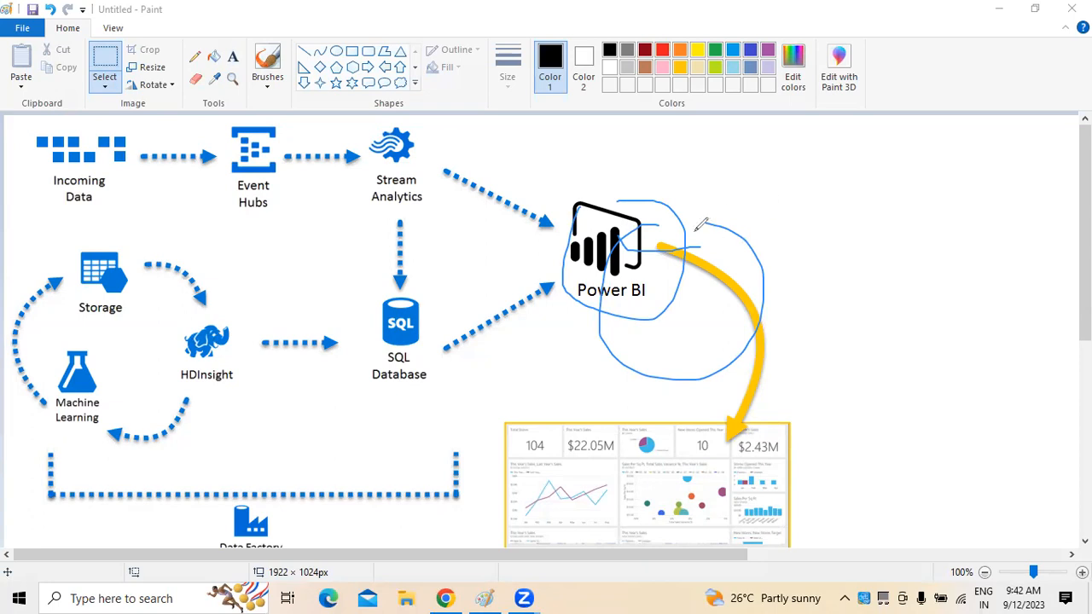
pyautogui.moveTo(759, 124)
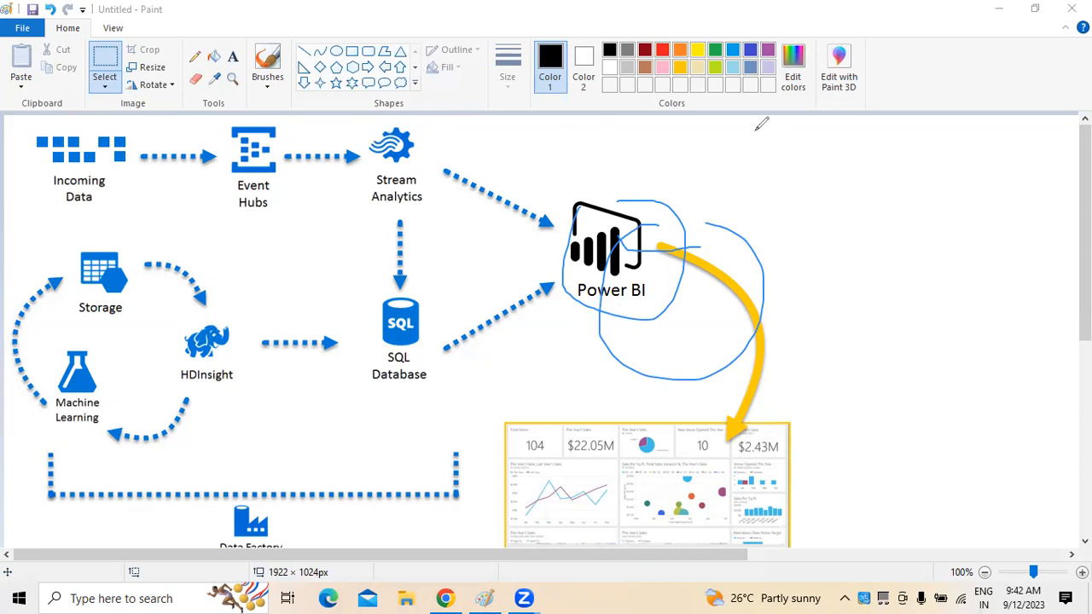